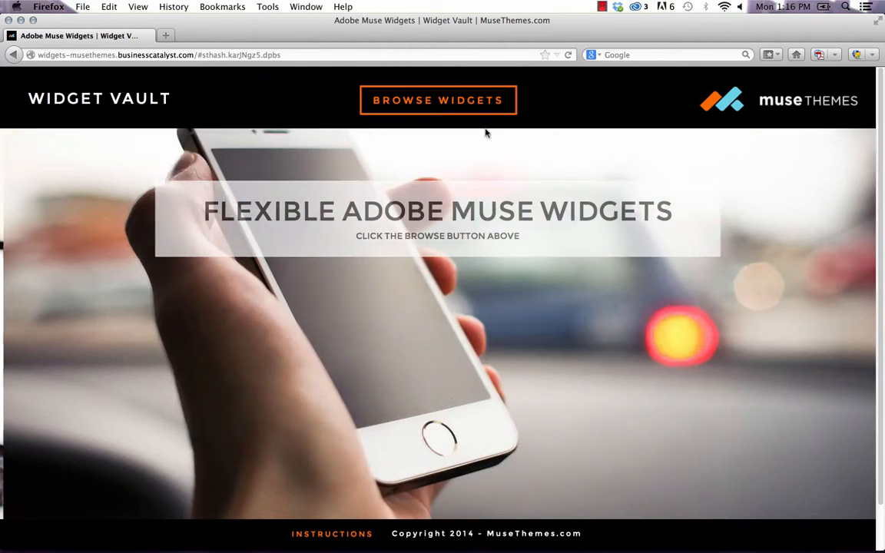
- Open the Widget Vault widget catalogue in Firefox with Browse Widgets
click(438, 100)
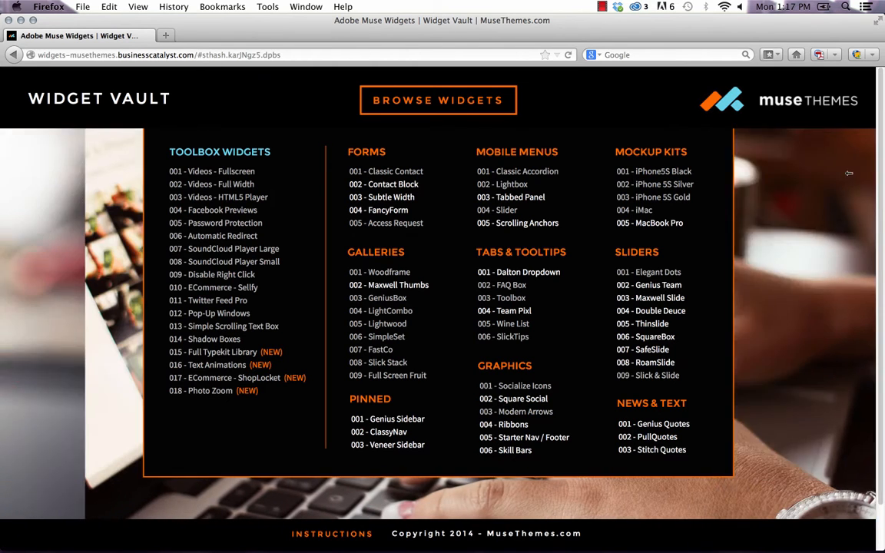
click(438, 99)
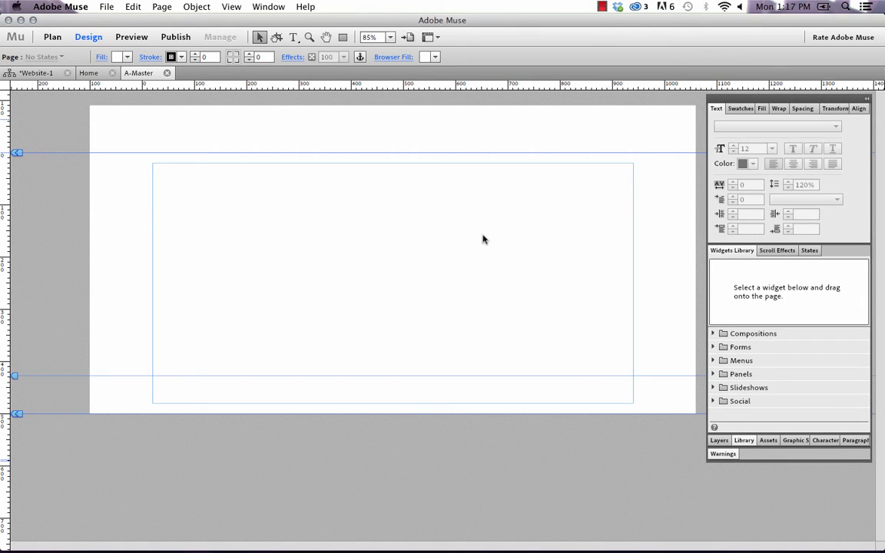
mouse_move(324, 159)
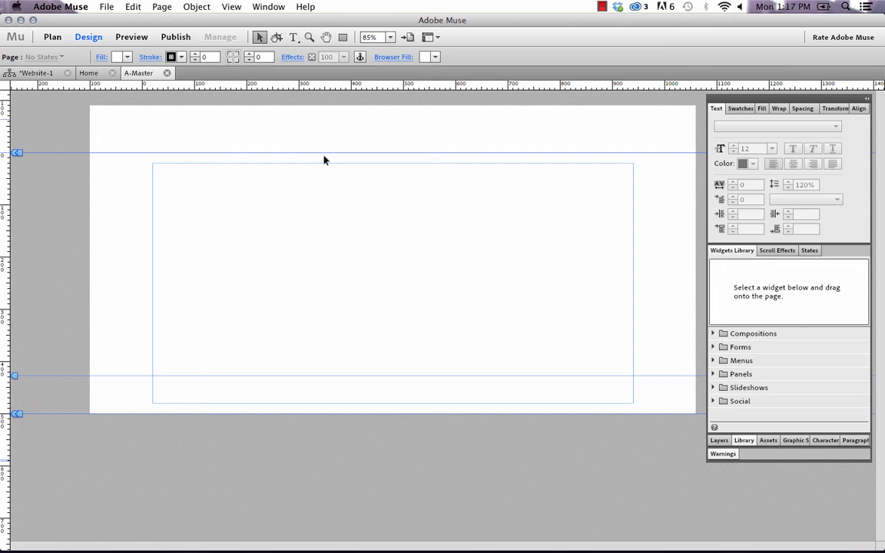
mouse_move(324, 140)
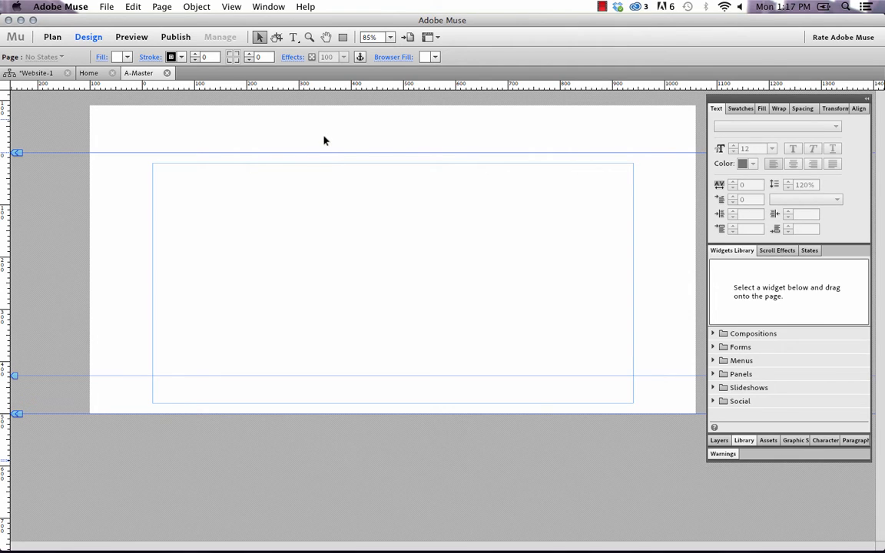
mouse_move(394, 159)
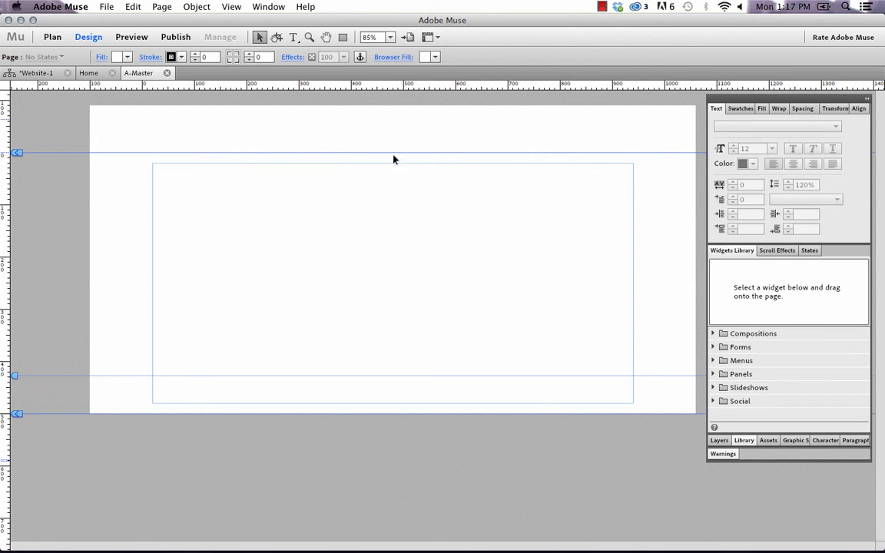
mouse_move(734, 400)
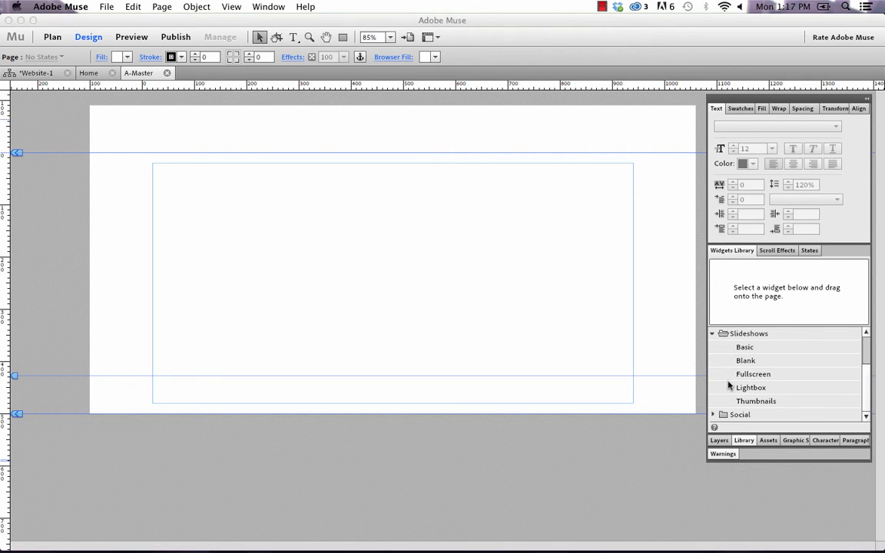
- Drop the Fullscreen slideshow widget onto the A-Master page and show its options
click(753, 375)
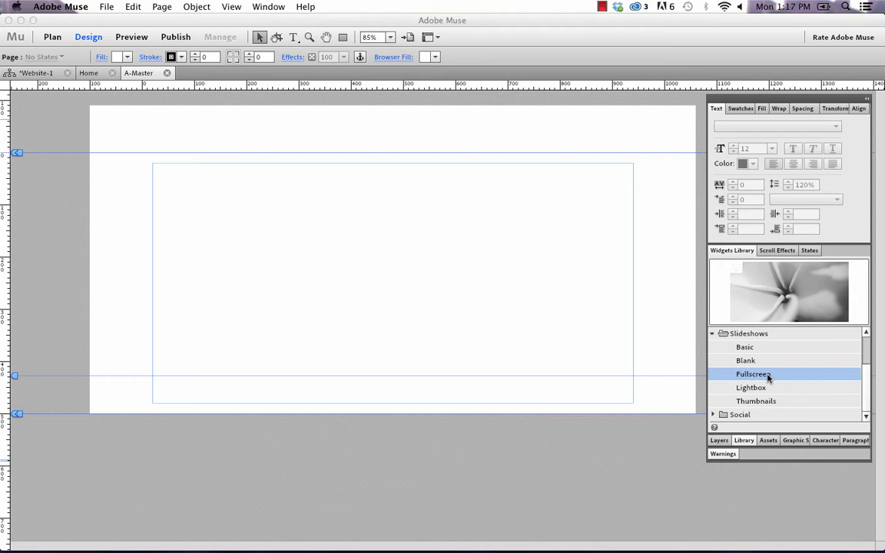
mouse_move(138, 193)
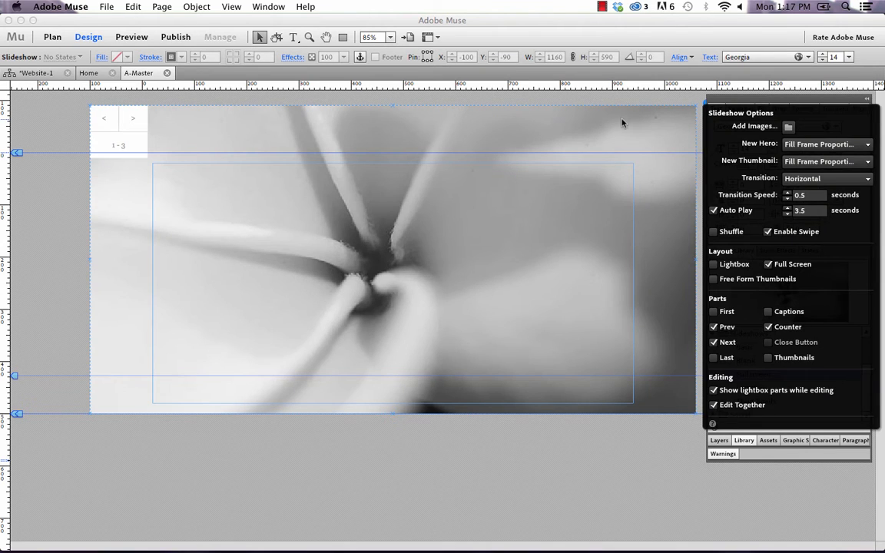
mouse_move(261, 189)
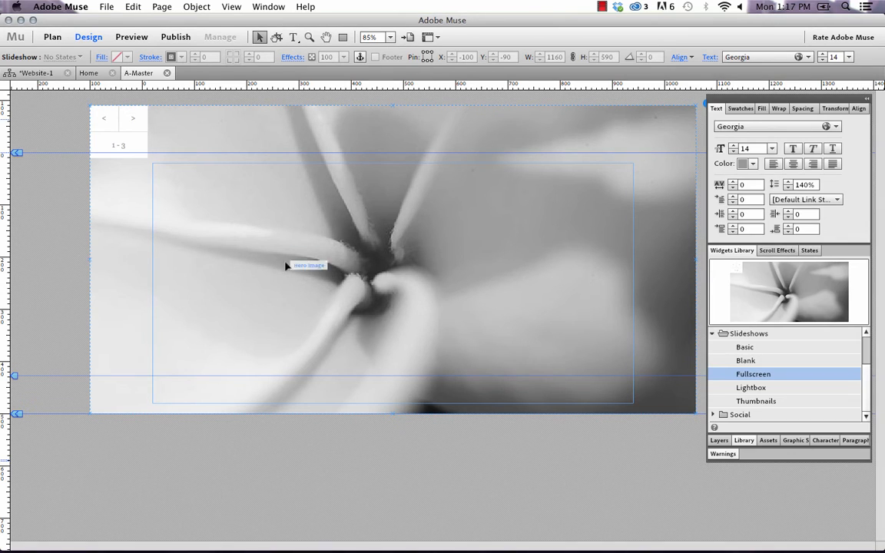
mouse_move(108, 127)
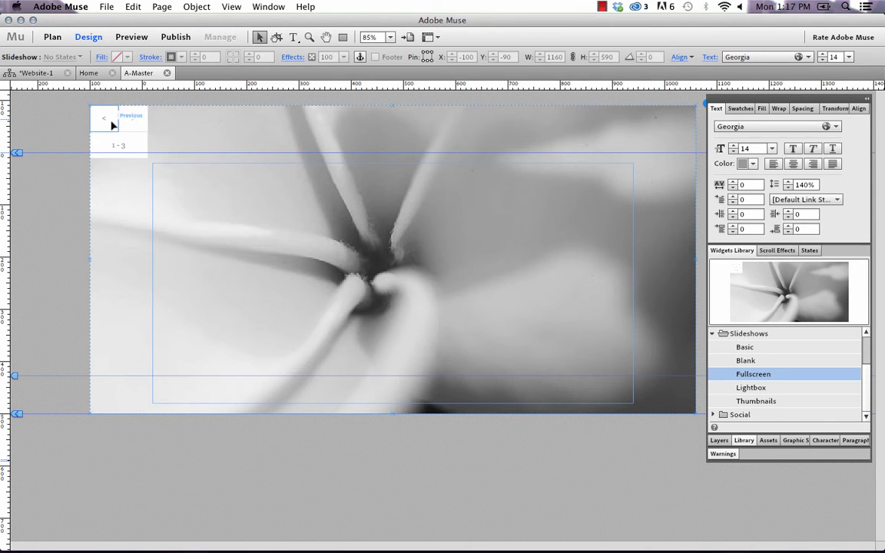
mouse_move(119, 149)
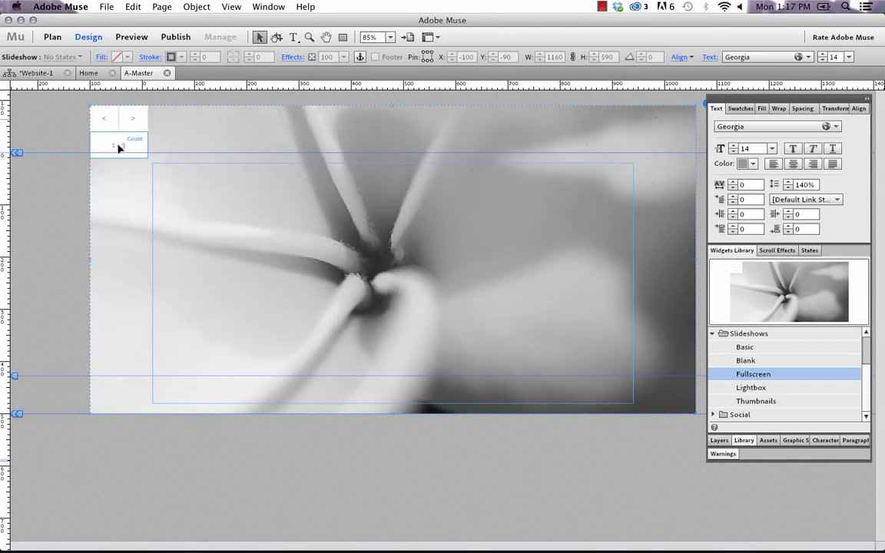
click(119, 146)
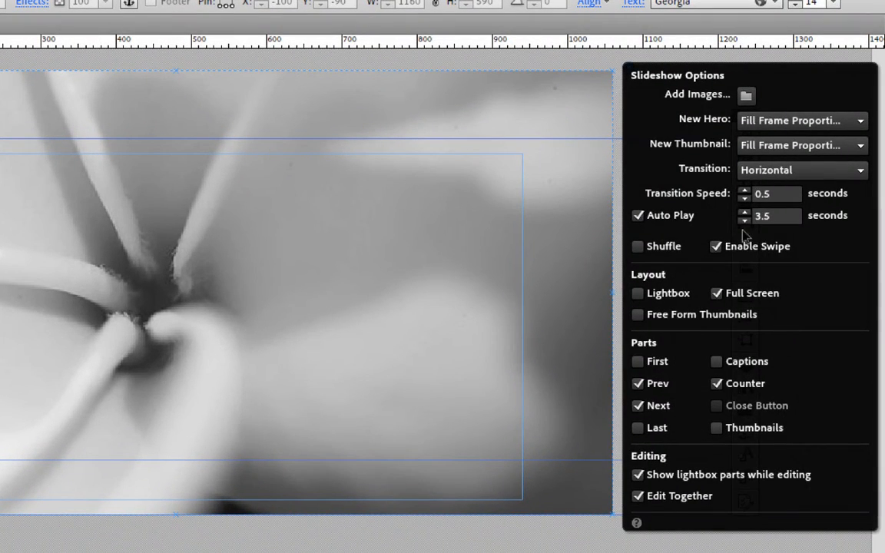
- Turn off the slideshow's Prev, Next and Counter parts
click(638, 383)
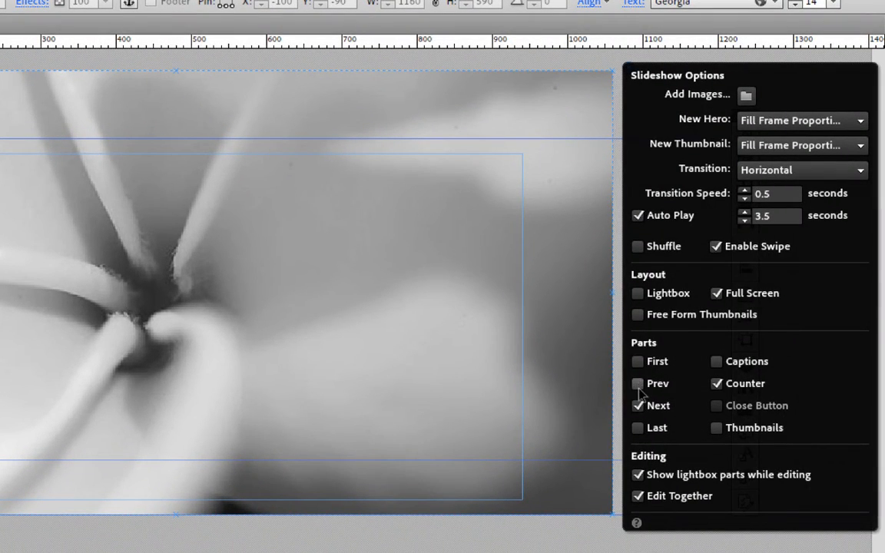
click(716, 382)
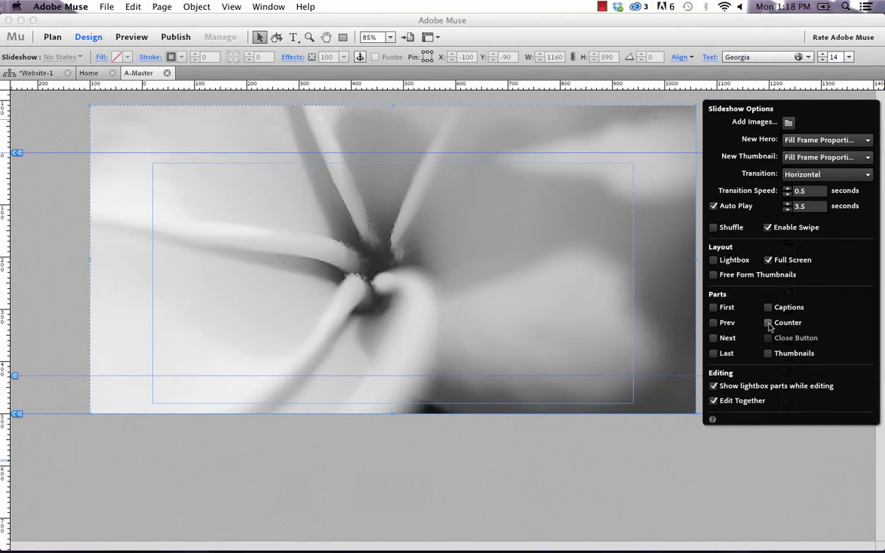
click(768, 323)
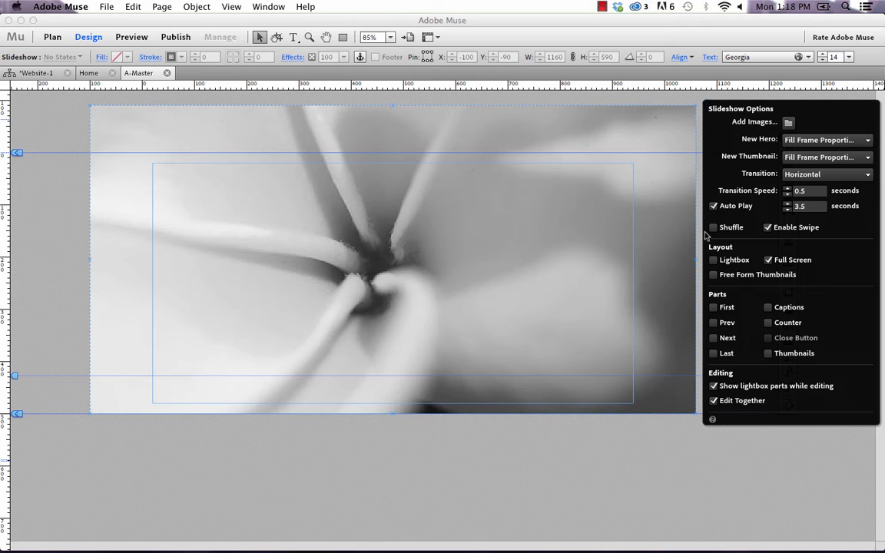
mouse_move(609, 250)
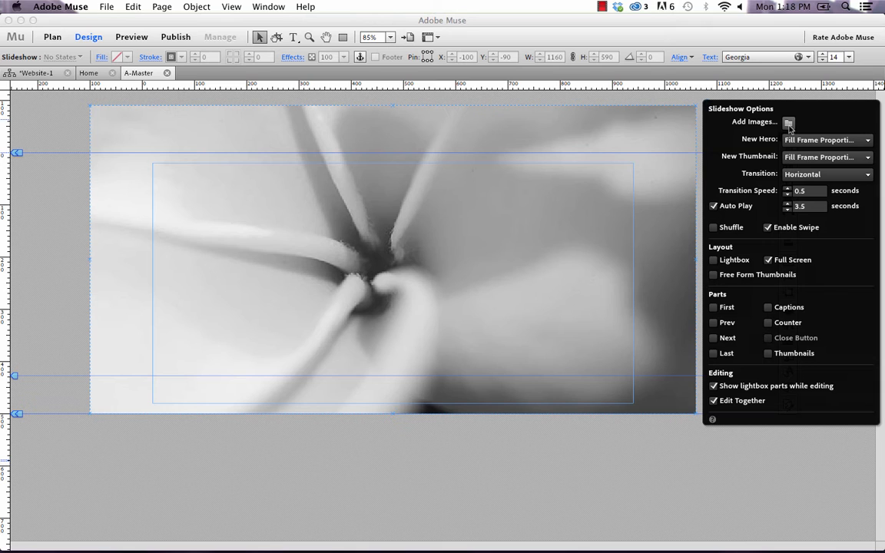
- Replace the flower with IMG_4953.jpg from the MegaMenu folder and close the options
click(789, 122)
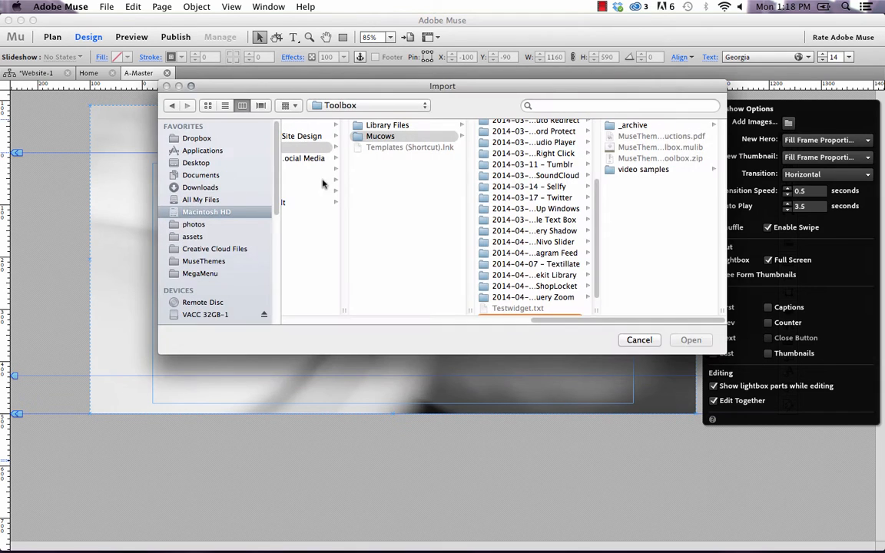
click(201, 272)
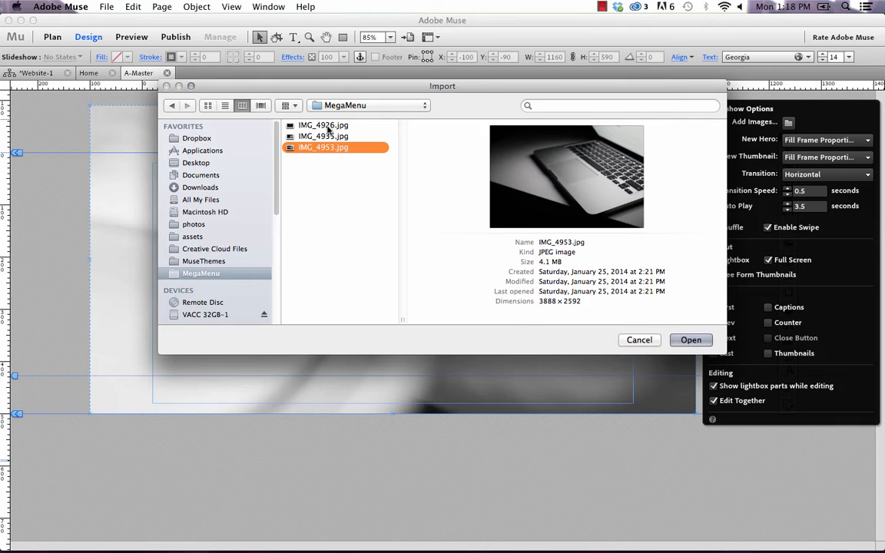
click(690, 339)
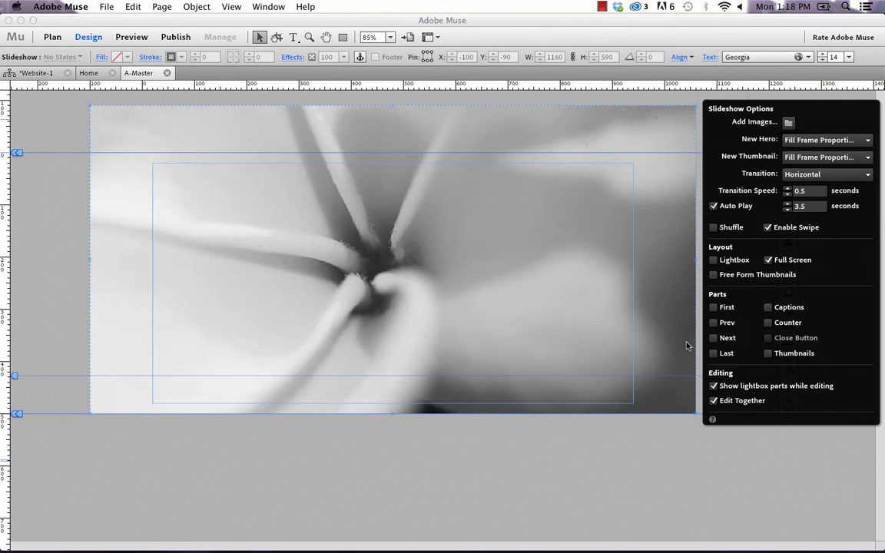
click(789, 122)
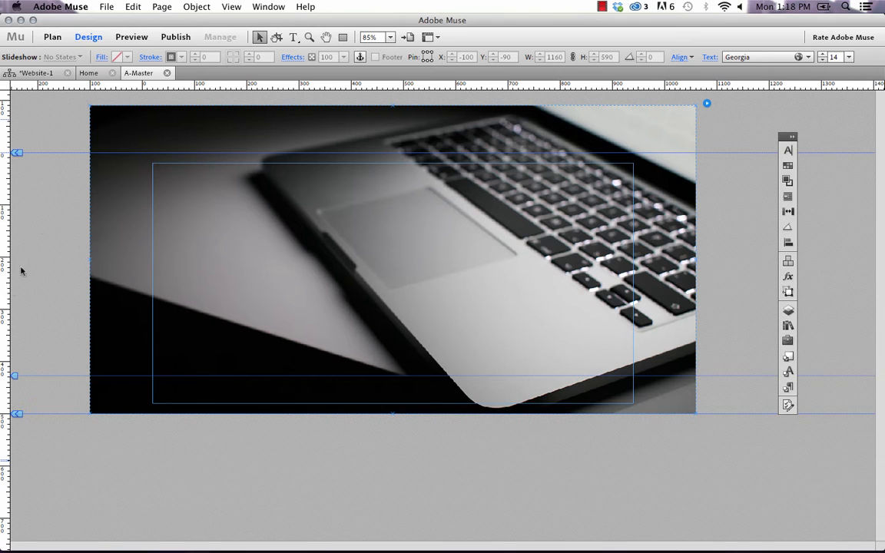
- Preview the master page in the browser from the File menu
click(106, 6)
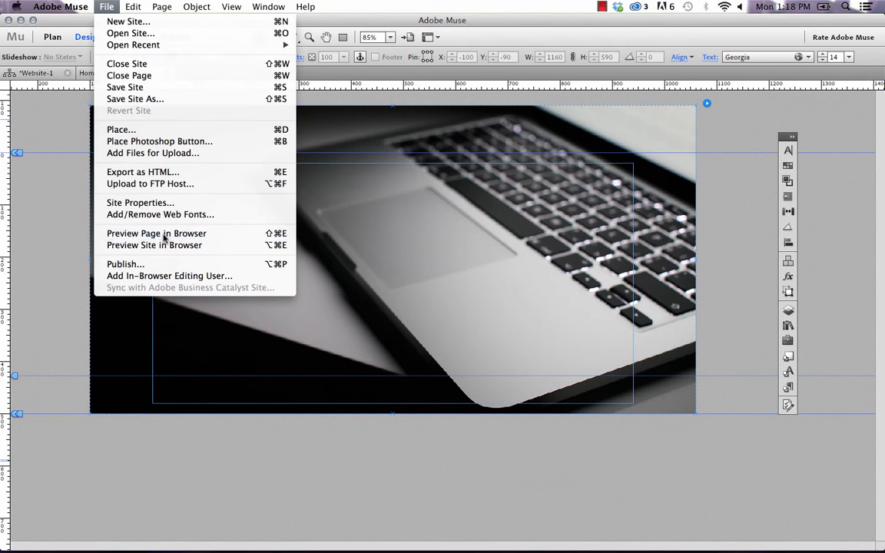
click(154, 245)
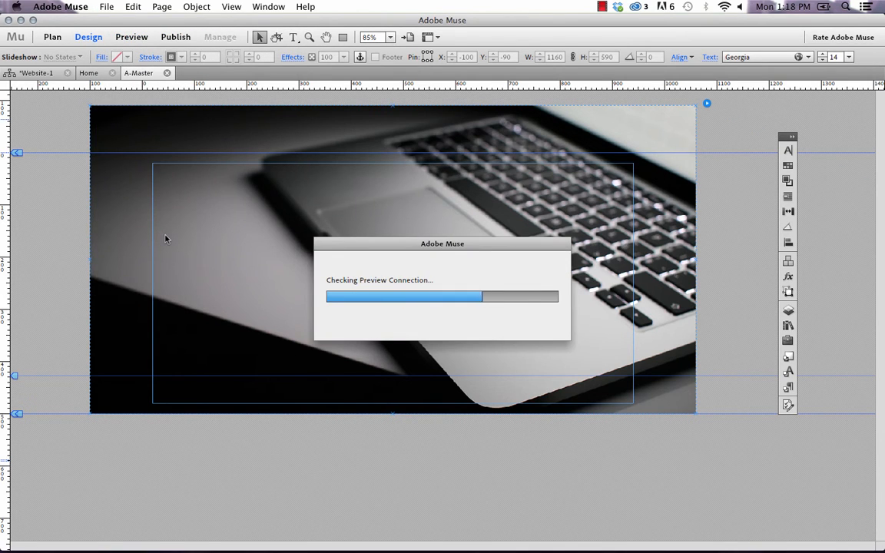
click(131, 36)
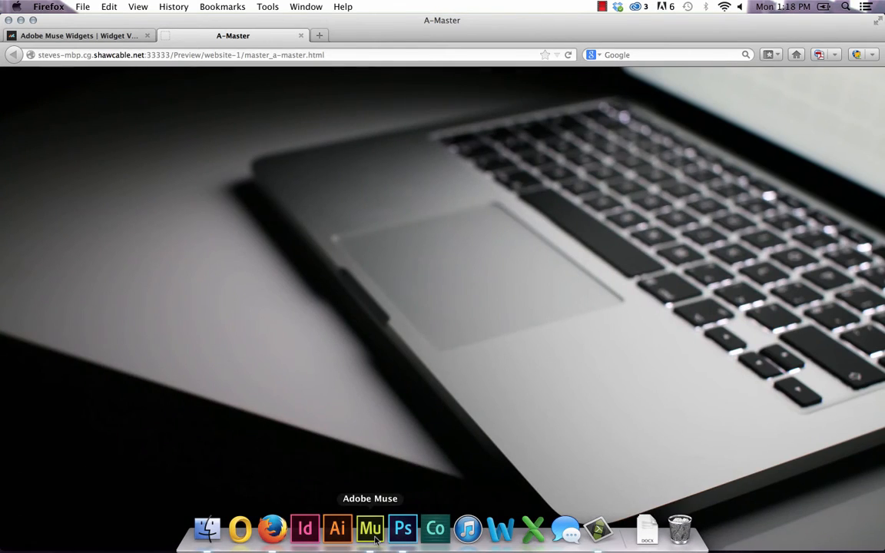
mouse_move(369, 373)
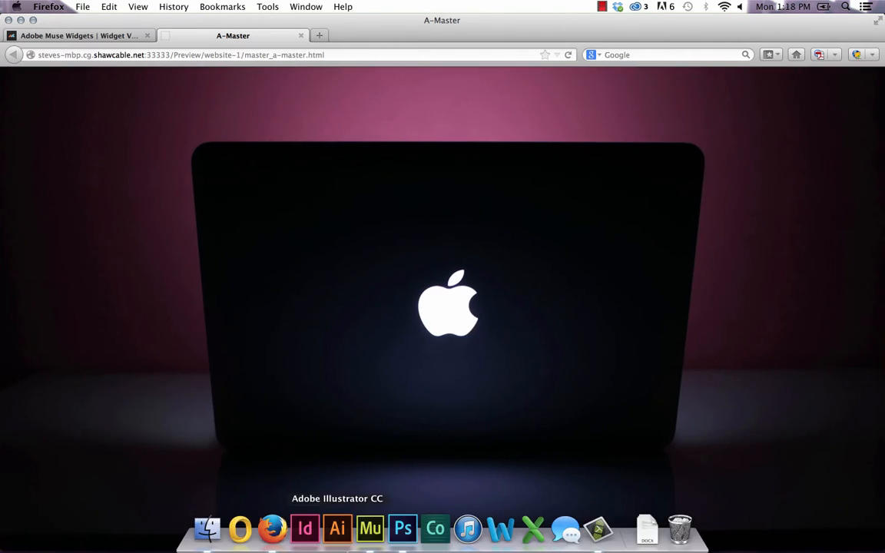
- Watch the slideshow cycle laptop photos in Firefox, then return to Muse
click(369, 528)
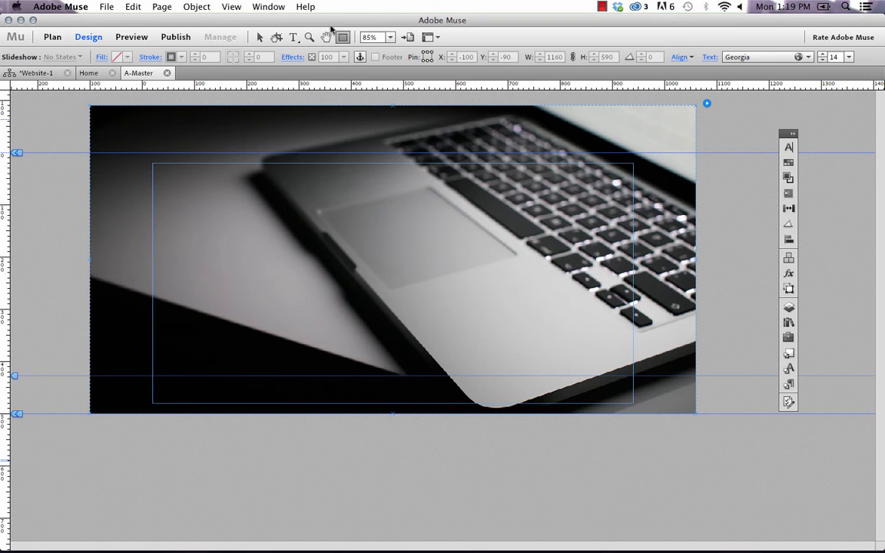
mouse_move(343, 37)
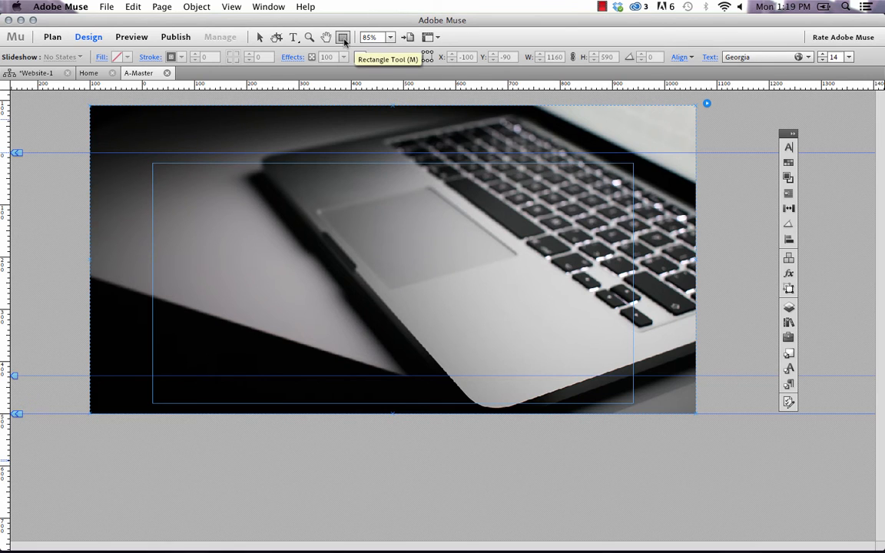
- Make the header bar black with no stroke and add a 72px black footer copy
click(343, 37)
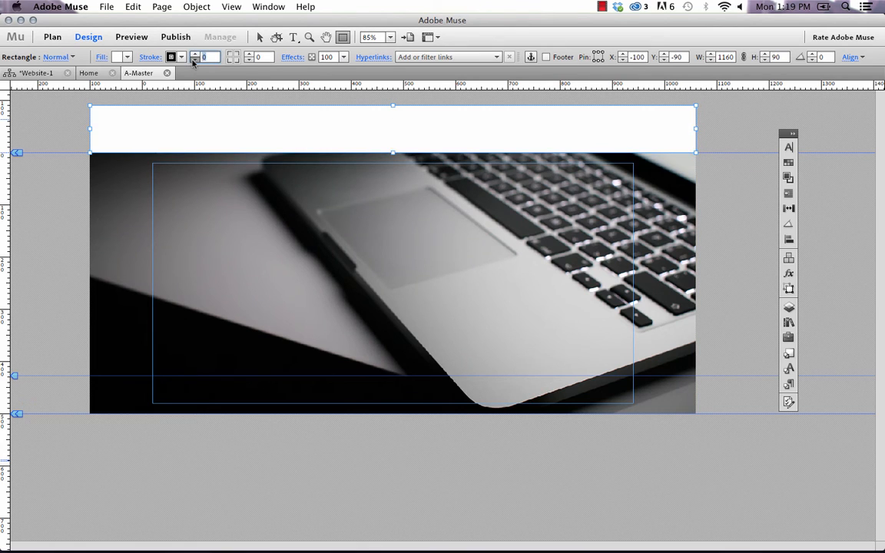
click(117, 56)
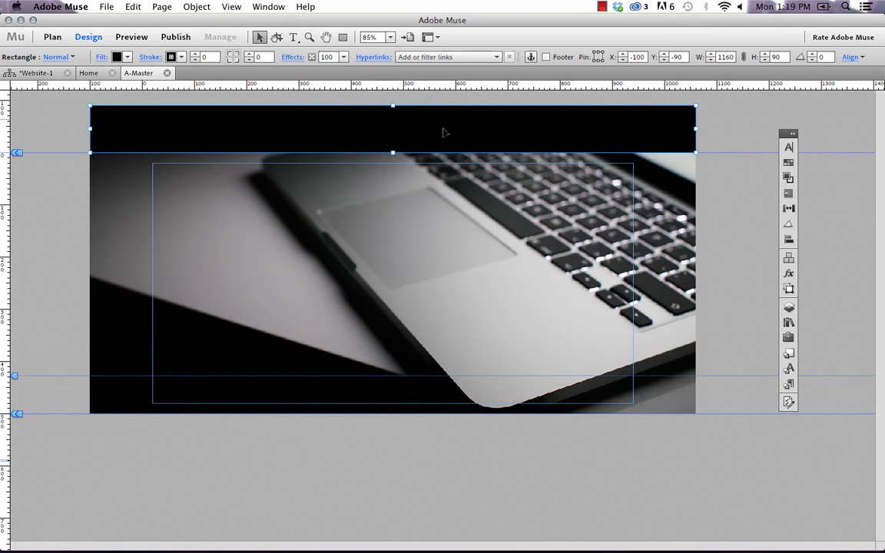
mouse_move(467, 145)
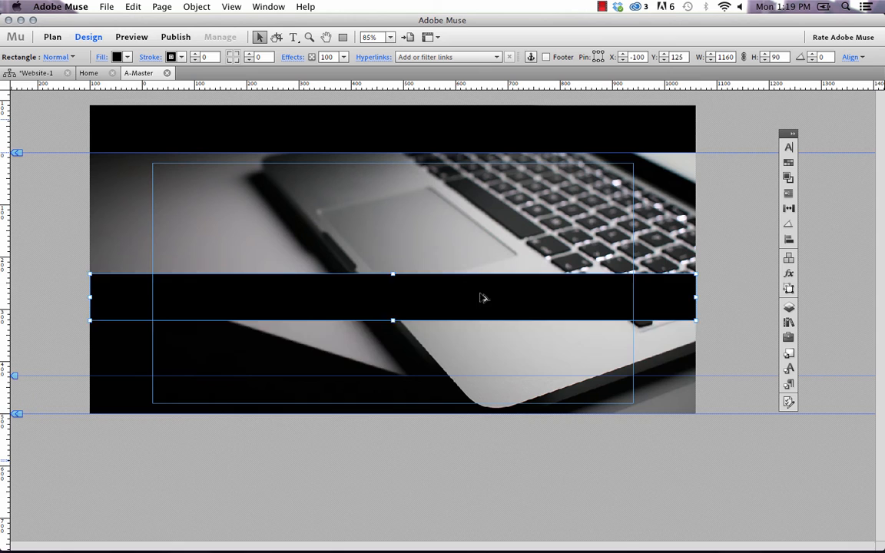
drag(483, 298, 492, 402)
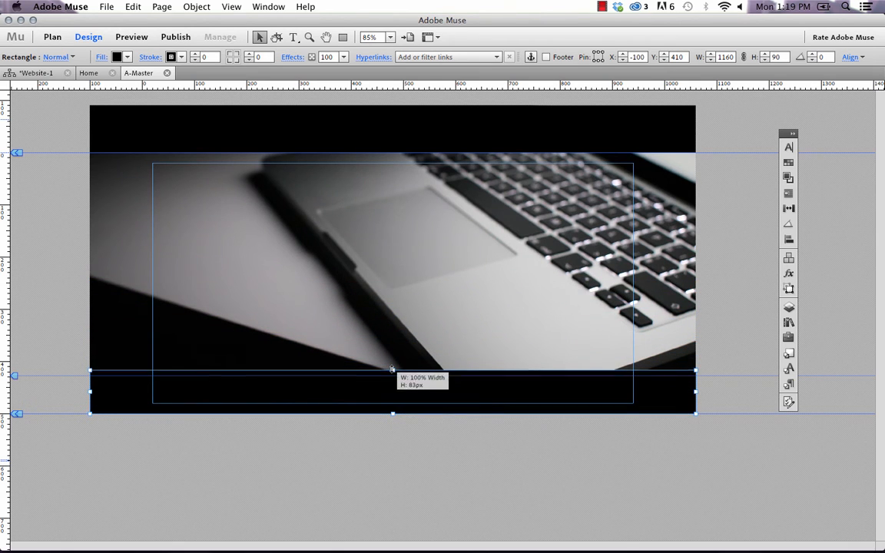
drag(393, 375, 393, 362)
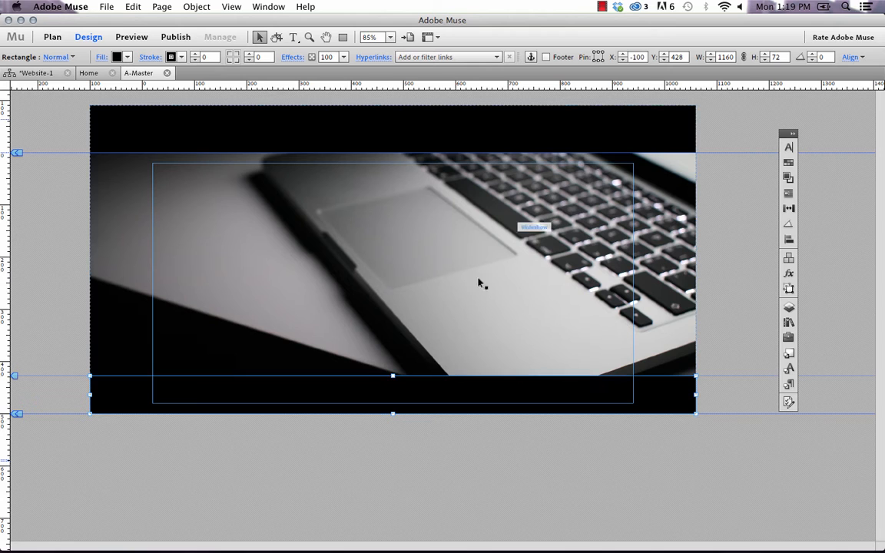
mouse_move(471, 223)
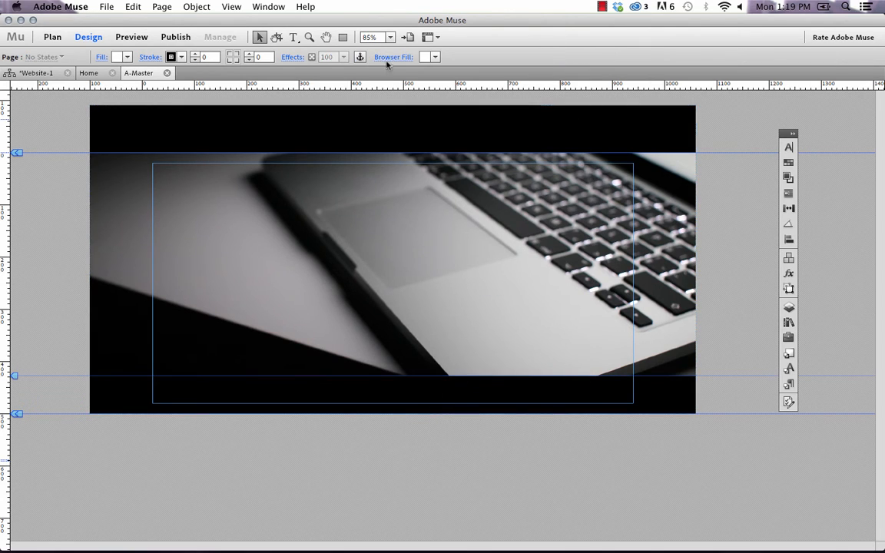
click(391, 129)
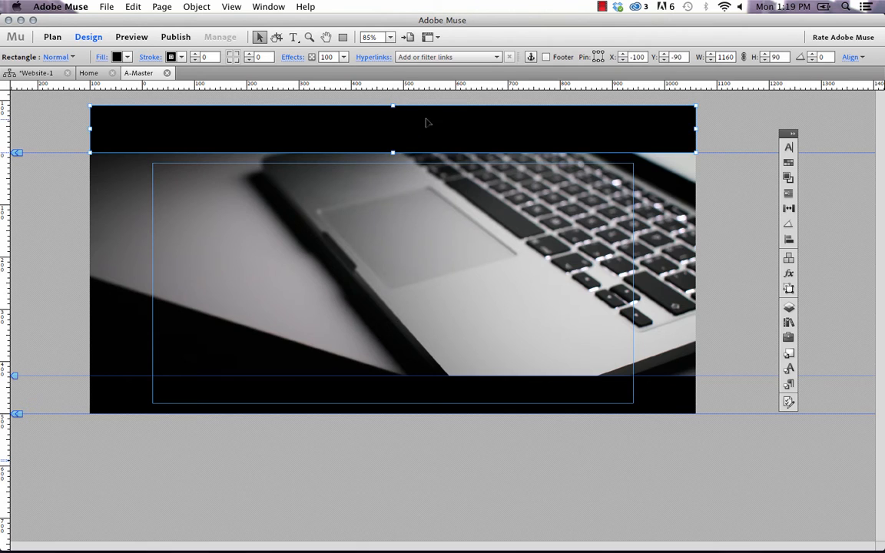
mouse_move(548, 103)
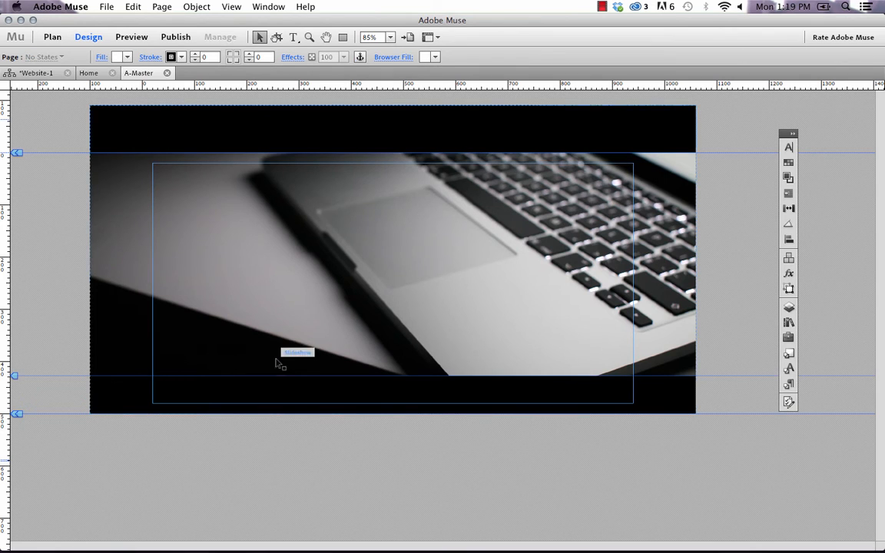
- Preview the letterboxed master page in an enlarged Firefox window, then return to Muse
click(106, 6)
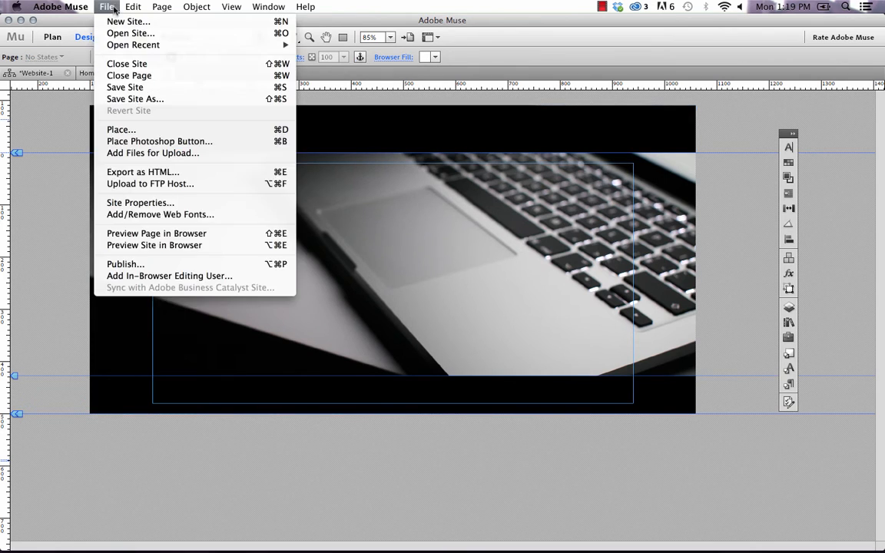
click(156, 233)
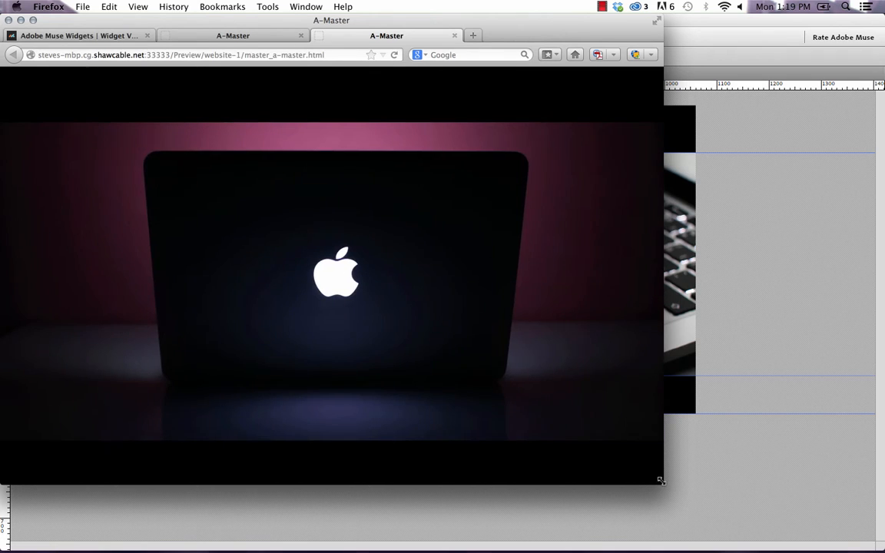
drag(660, 481, 822, 531)
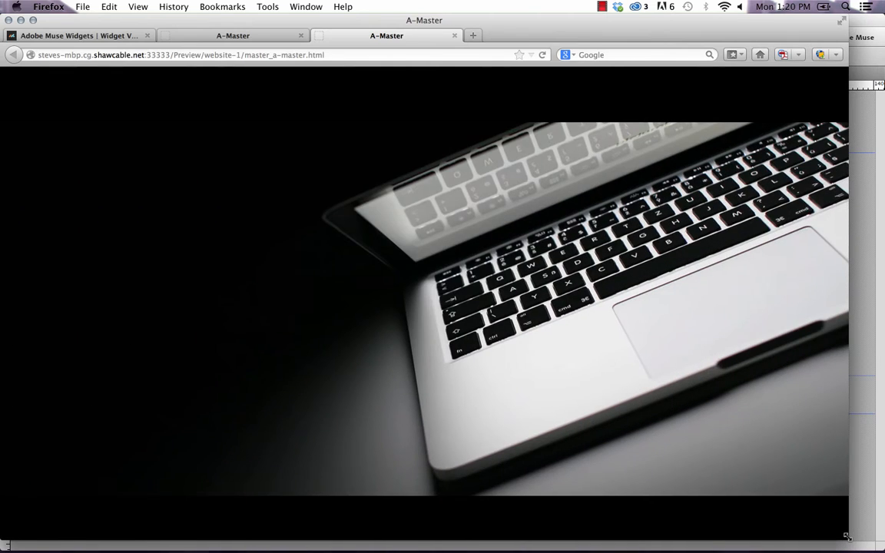
click(370, 529)
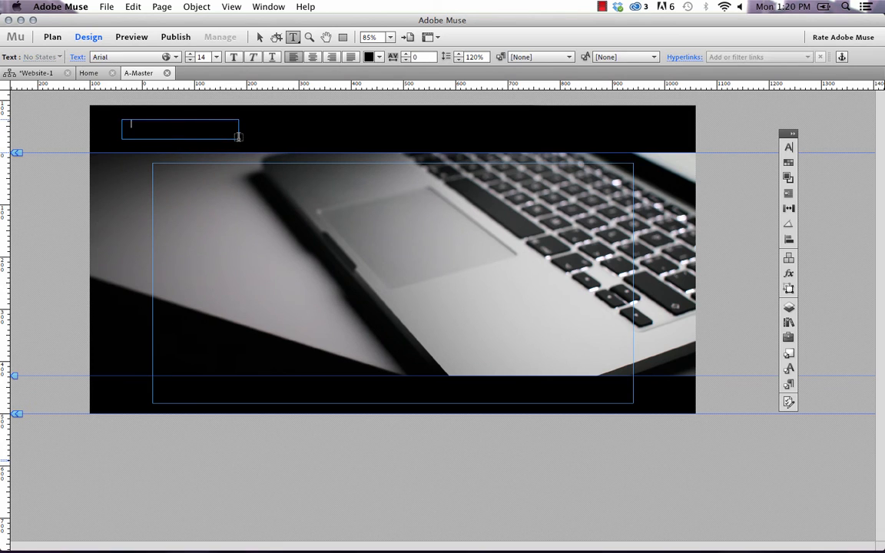
- Type WIDGET VAULT in the header text frame and give it a new font
text(WIDGET VAULT)
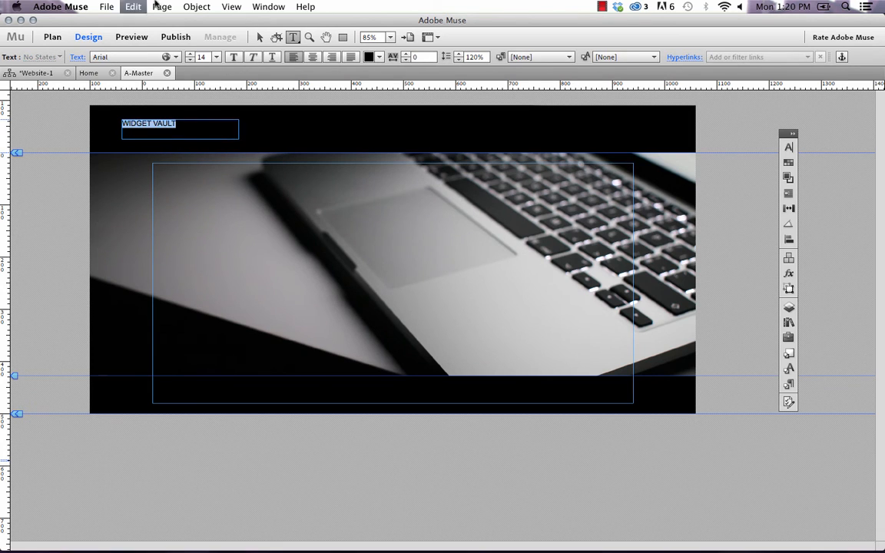
click(369, 56)
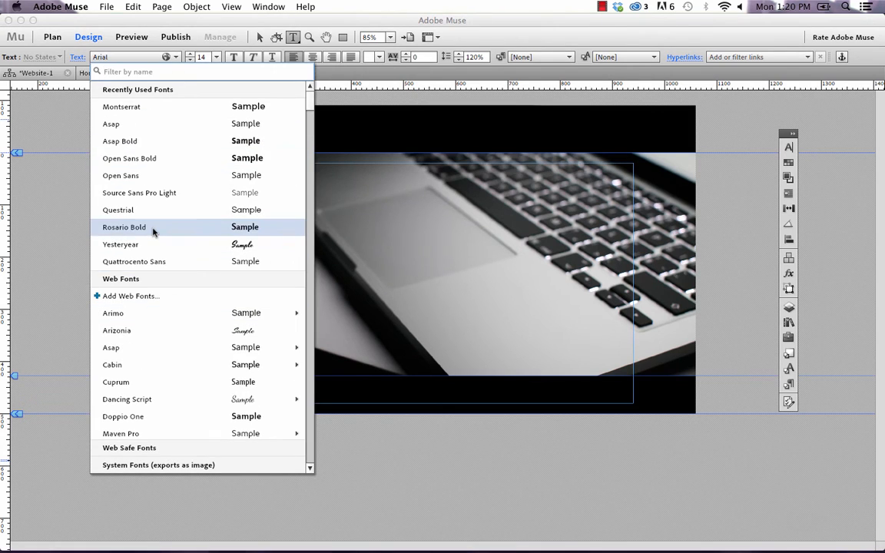
click(121, 175)
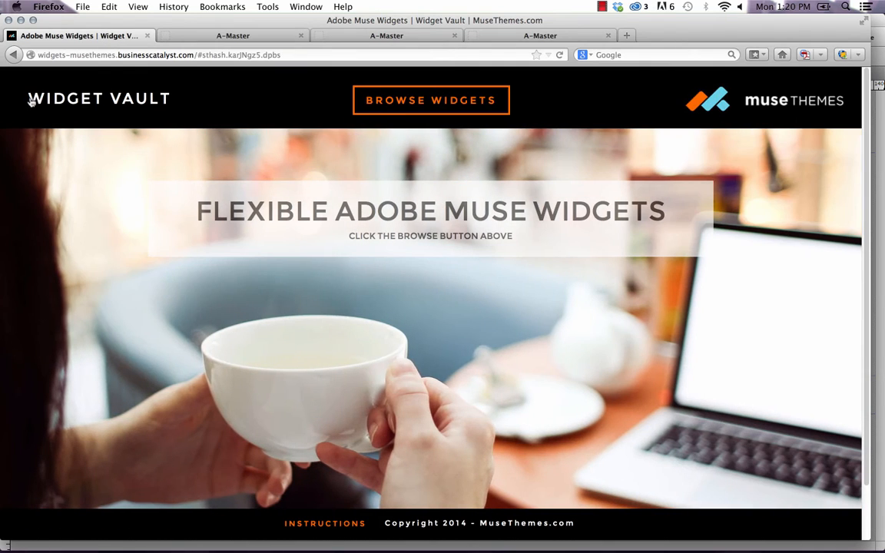
mouse_move(106, 98)
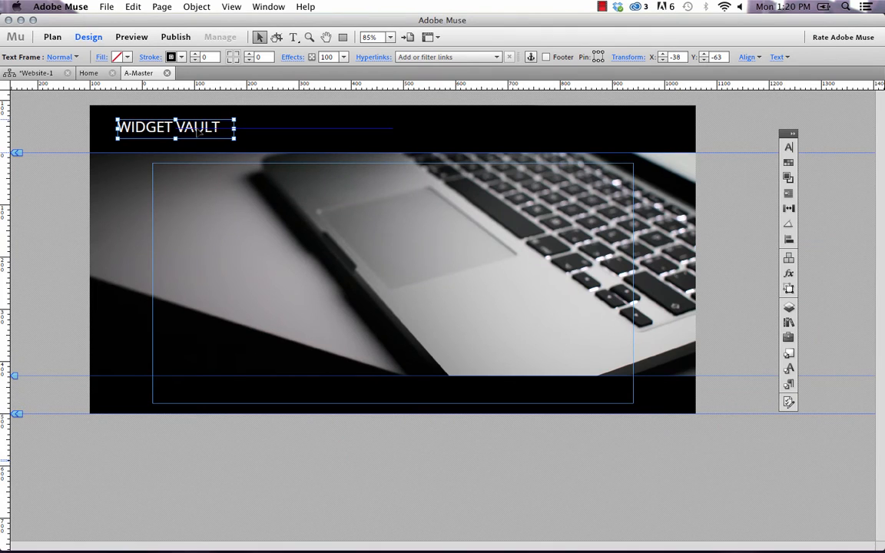
drag(175, 127, 147, 127)
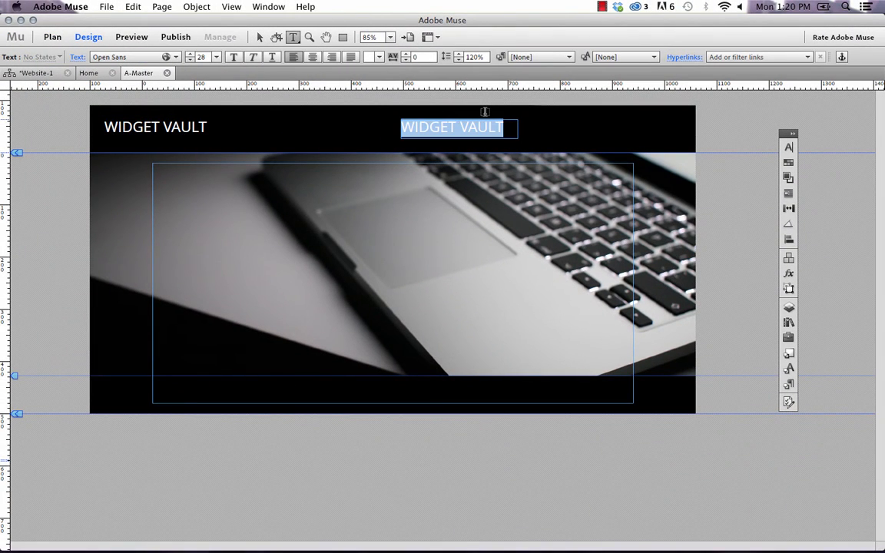
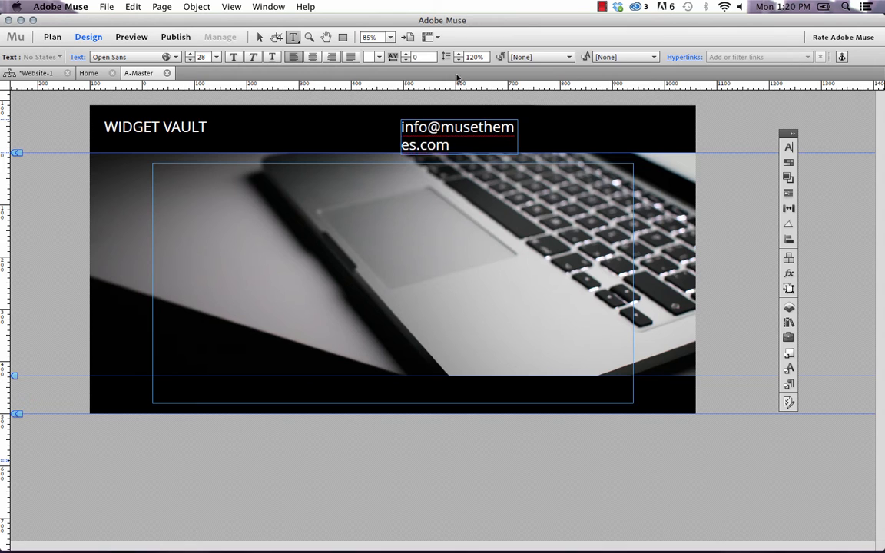
click(190, 60)
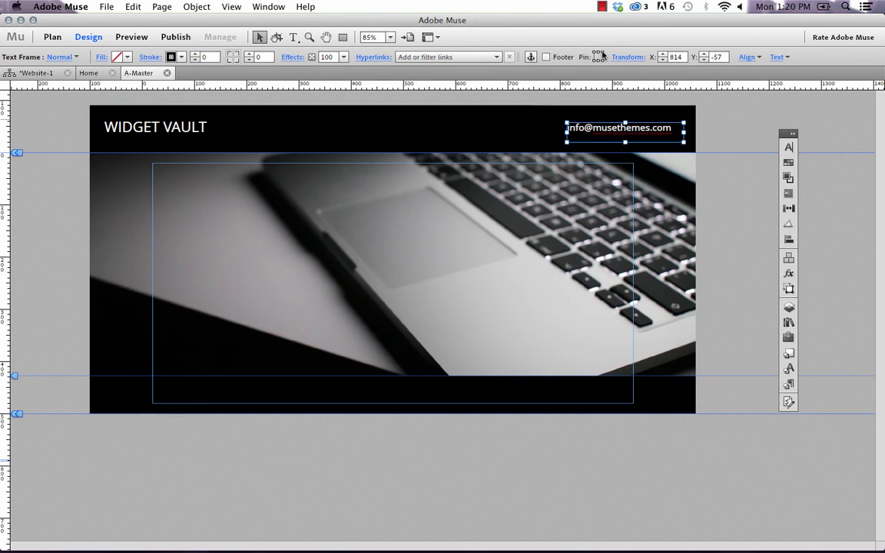
click(106, 7)
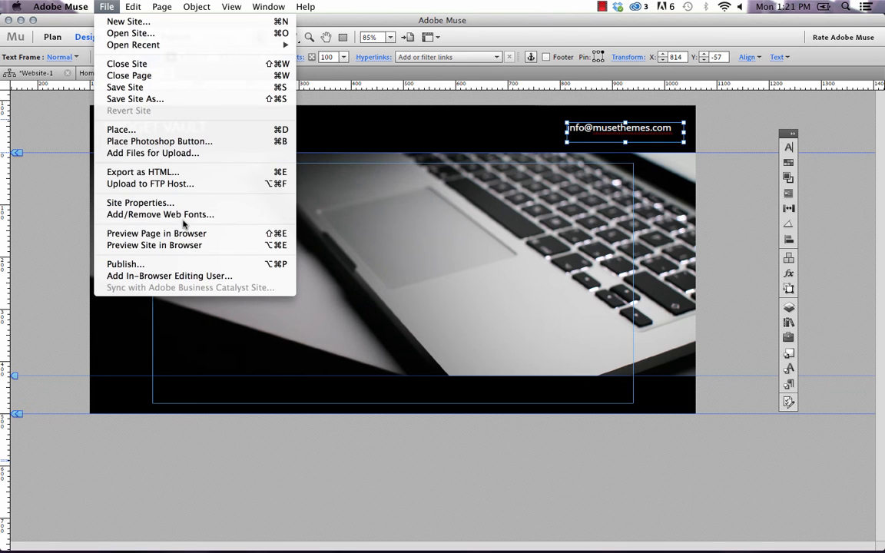
- Remove the slideshow and preview the master page with its black header and footer in Firefox
click(156, 233)
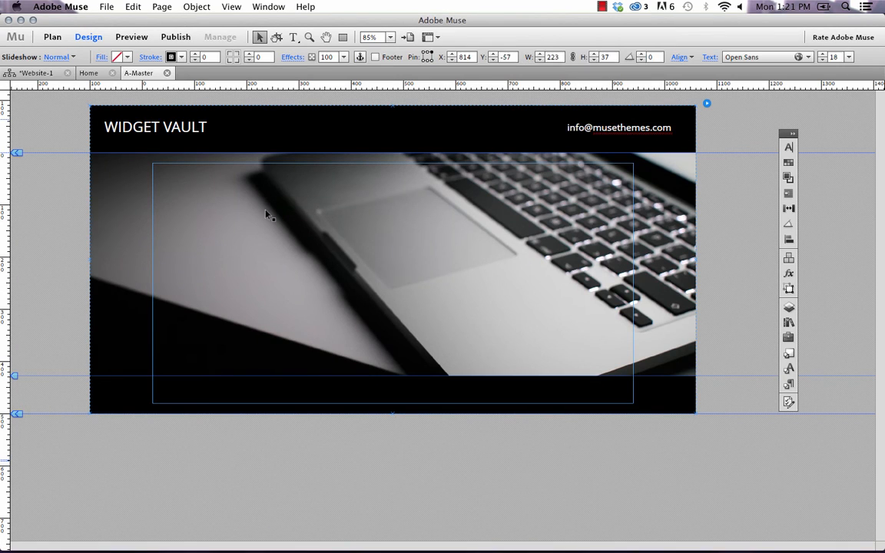
click(288, 203)
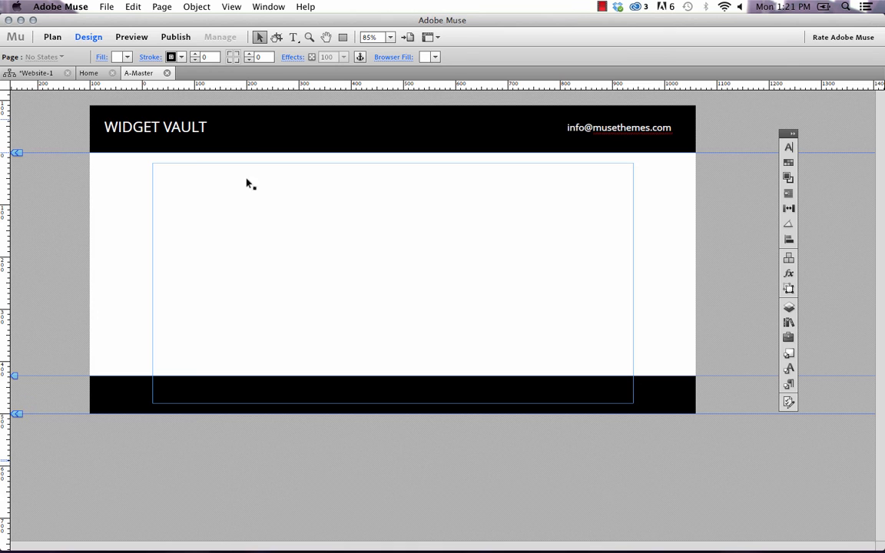
click(106, 6)
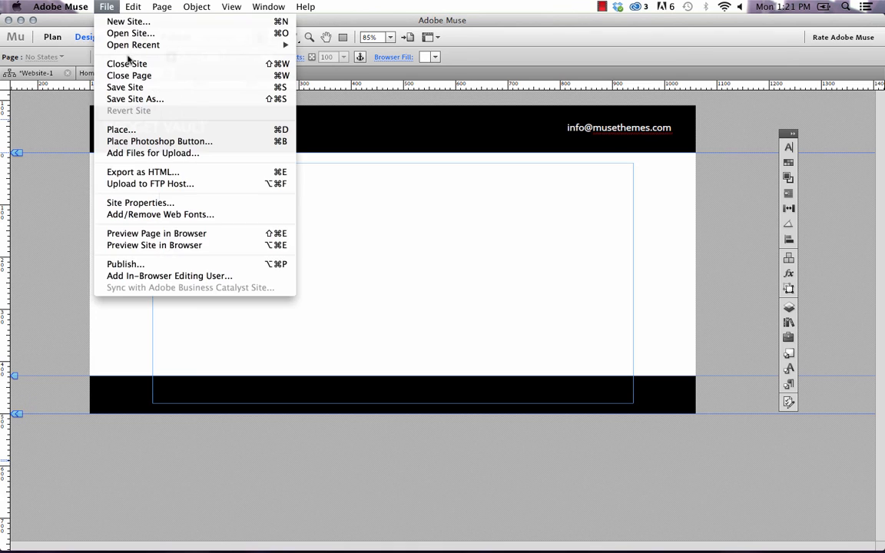
click(157, 233)
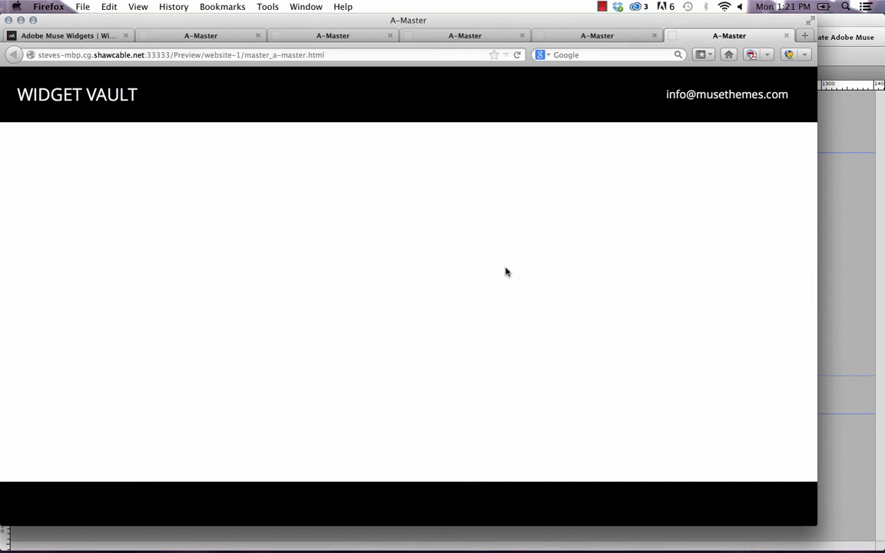
mouse_move(364, 231)
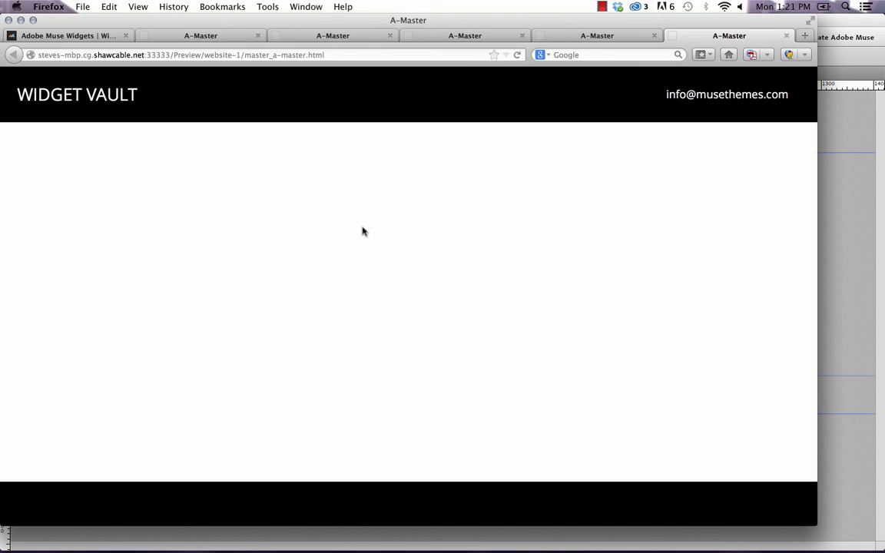
mouse_move(517, 179)
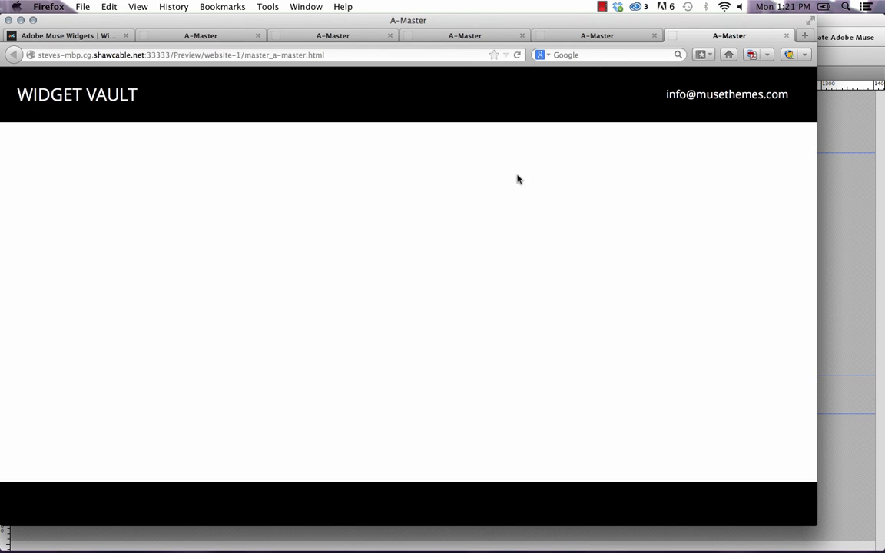